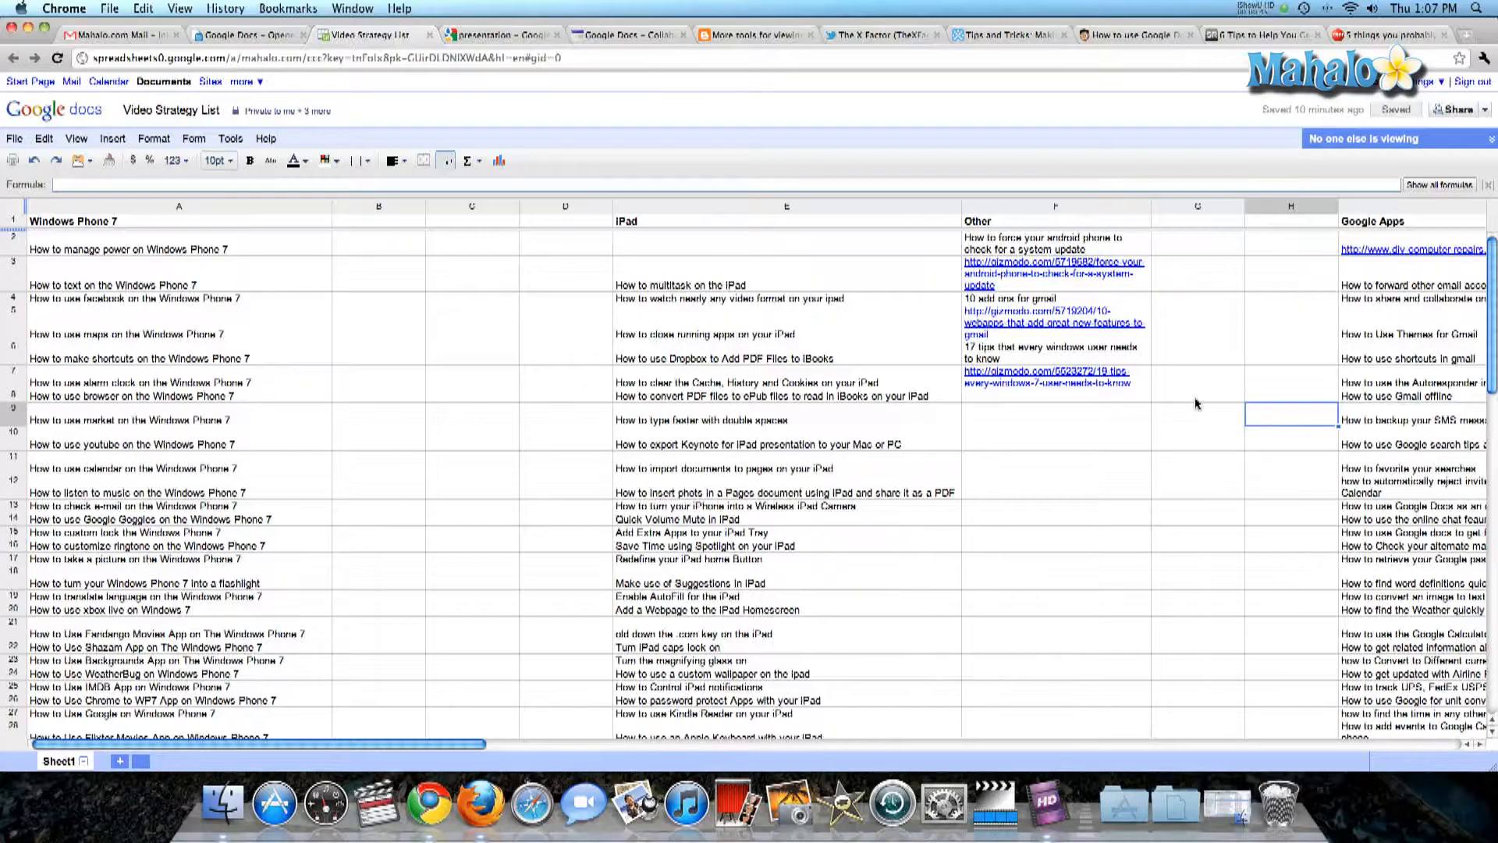
# From the Share menu, choose Email as attachment for the Video Strategy List
pyautogui.hscroll(3)
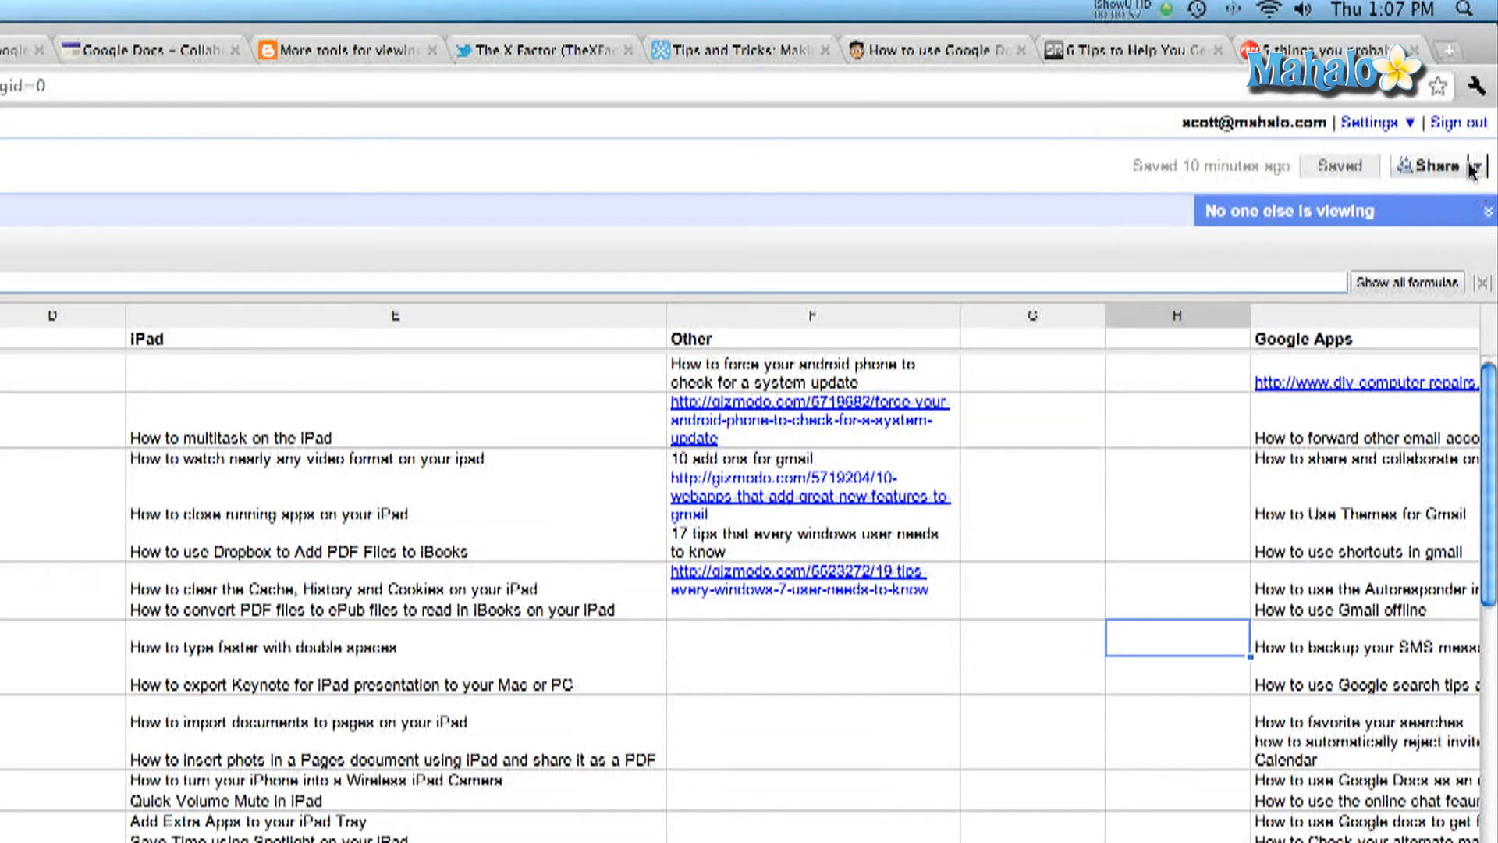
pyautogui.click(1480, 168)
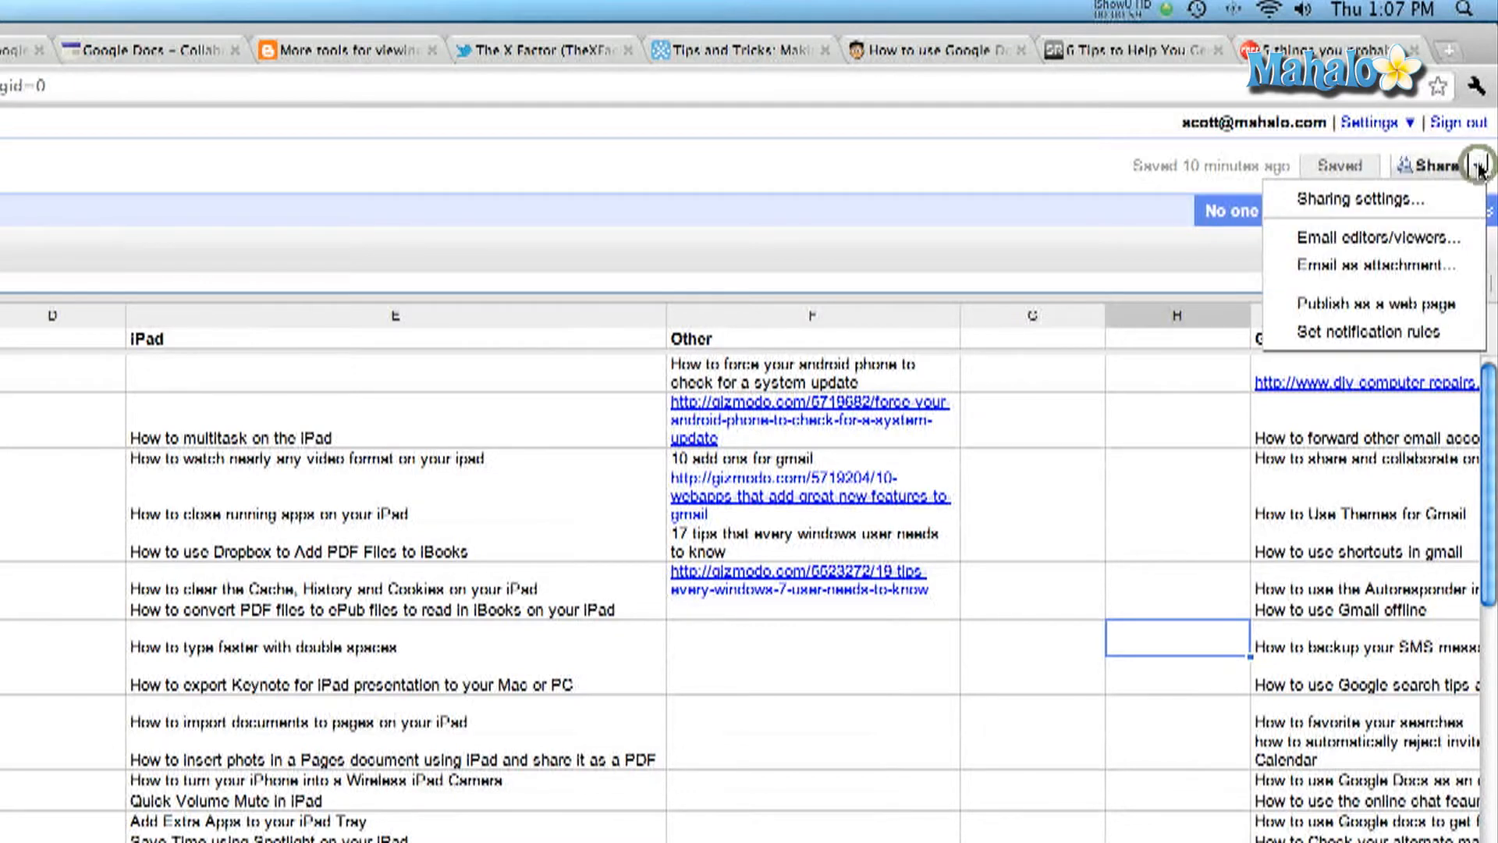
pyautogui.moveTo(1371, 264)
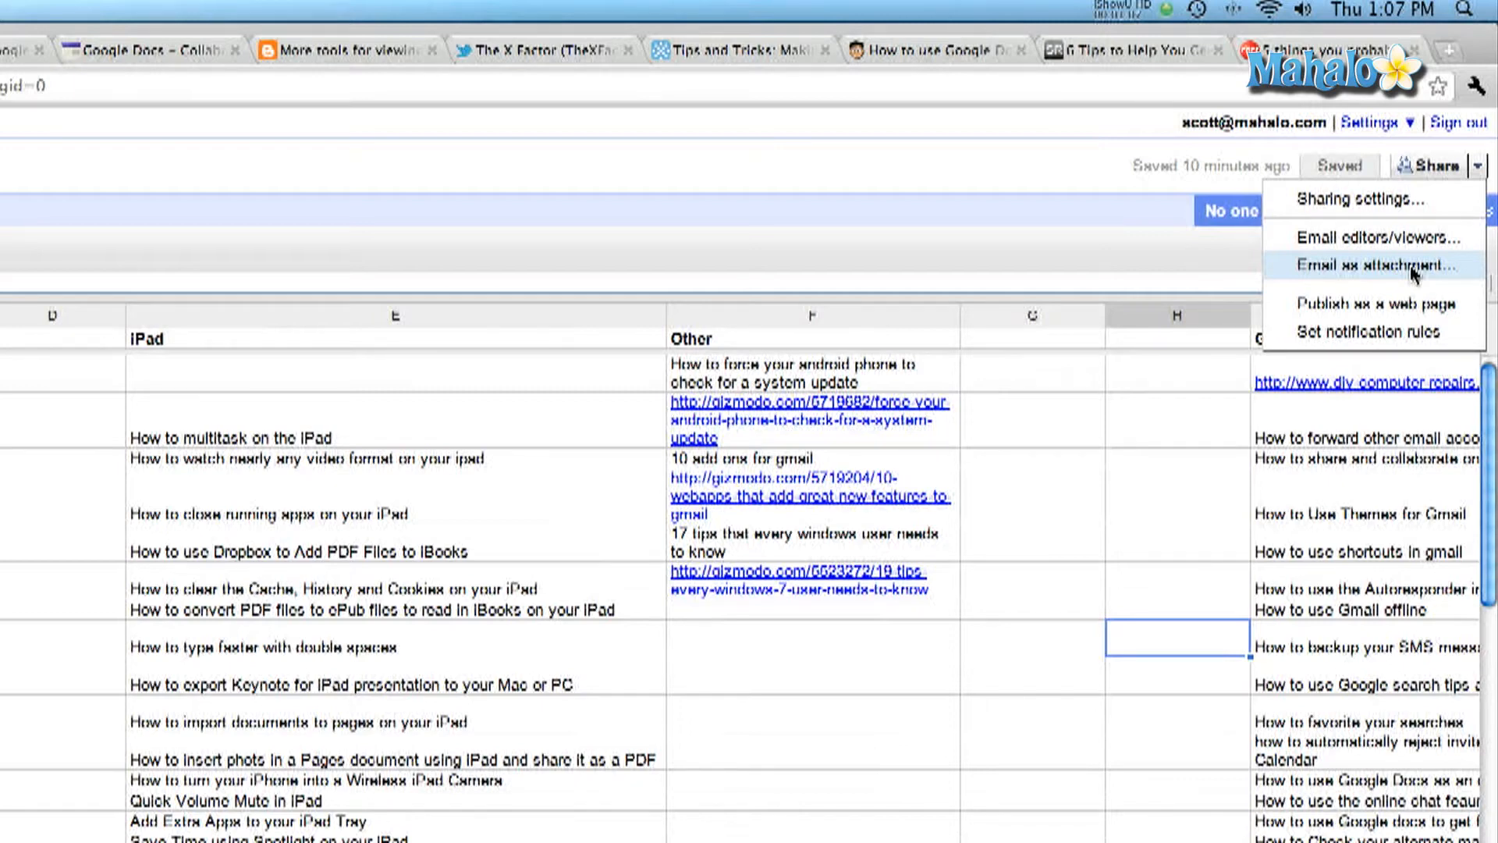
pyautogui.moveTo(1382, 273)
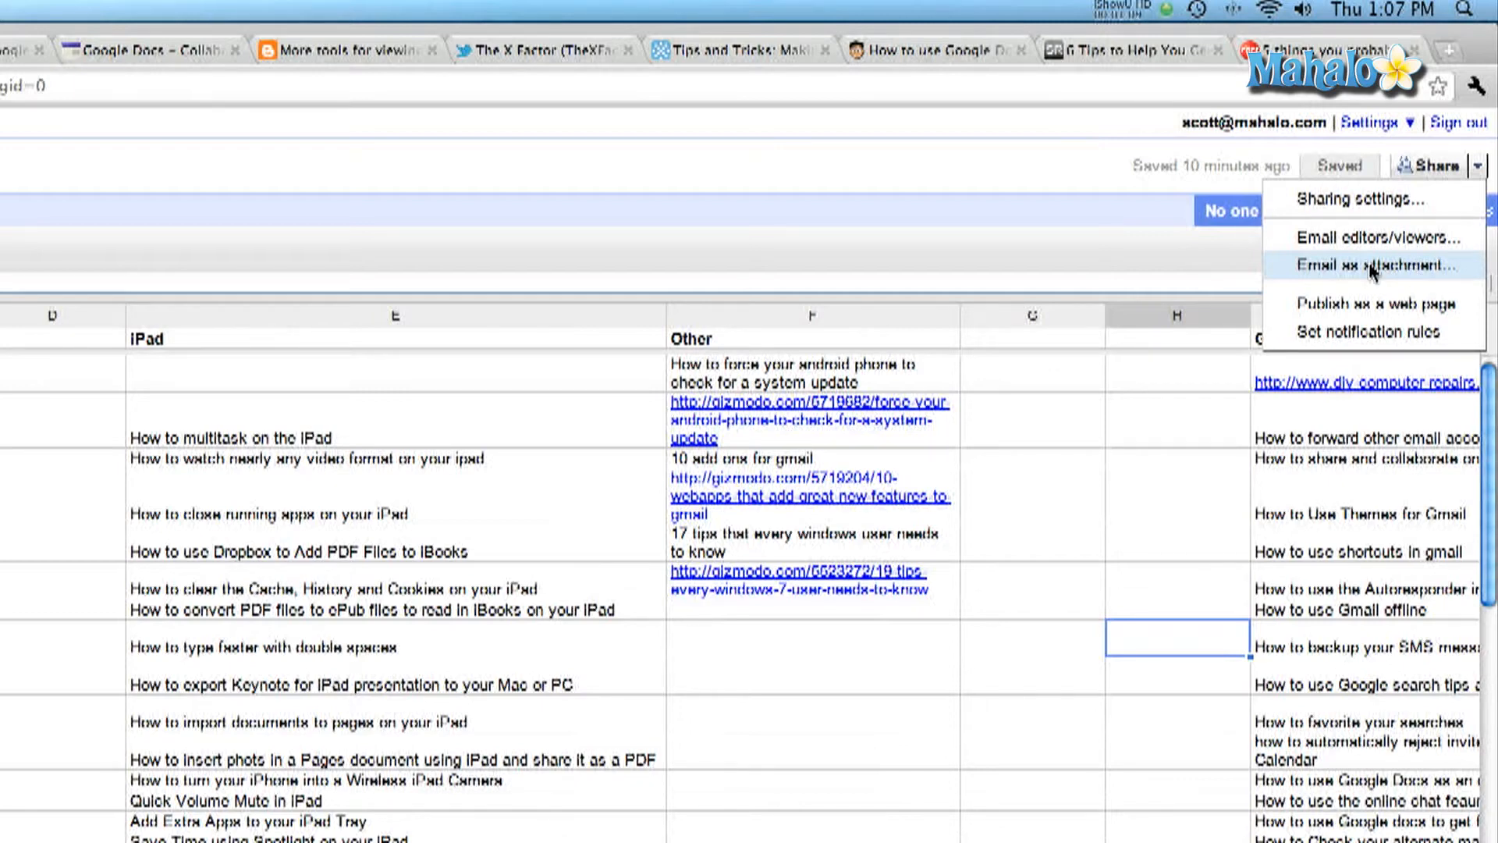
pyautogui.click(1372, 265)
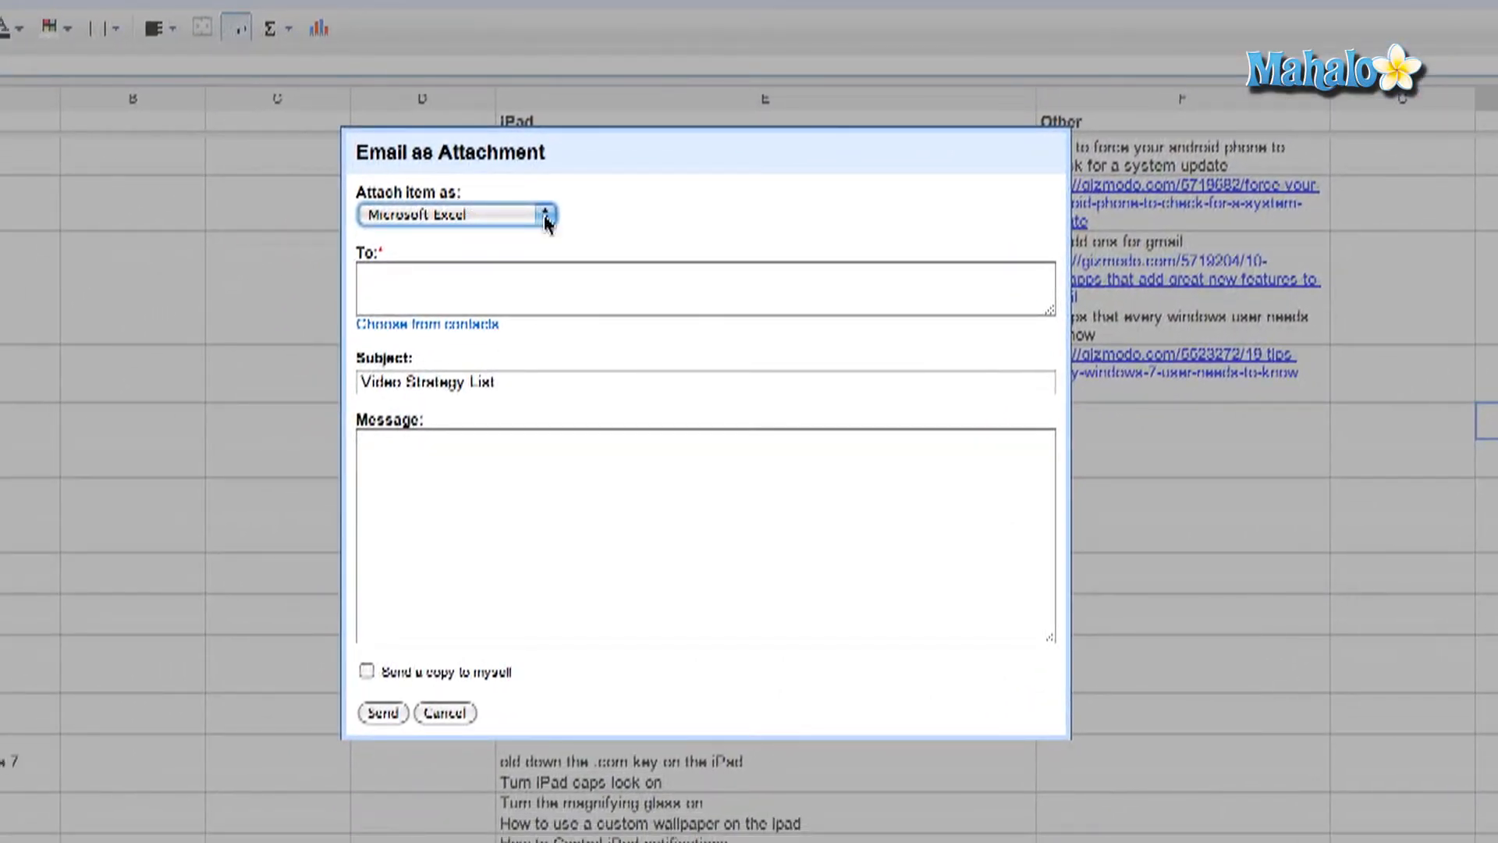
# Keep Microsoft Excel as the attachment format, close that form, and choose Email editors/viewers instead
pyautogui.click(454, 213)
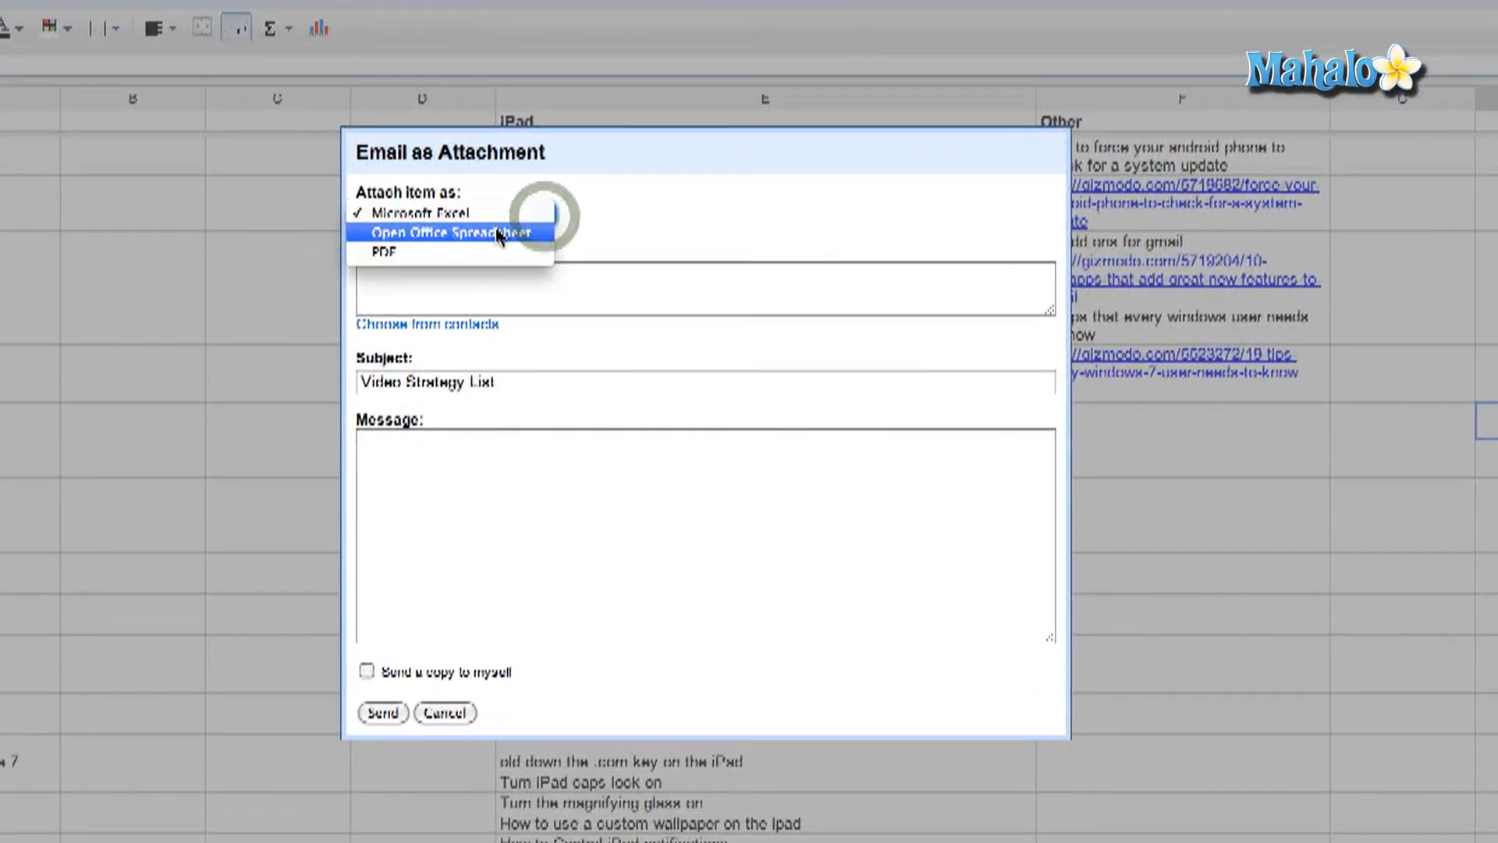
pyautogui.moveTo(450, 212)
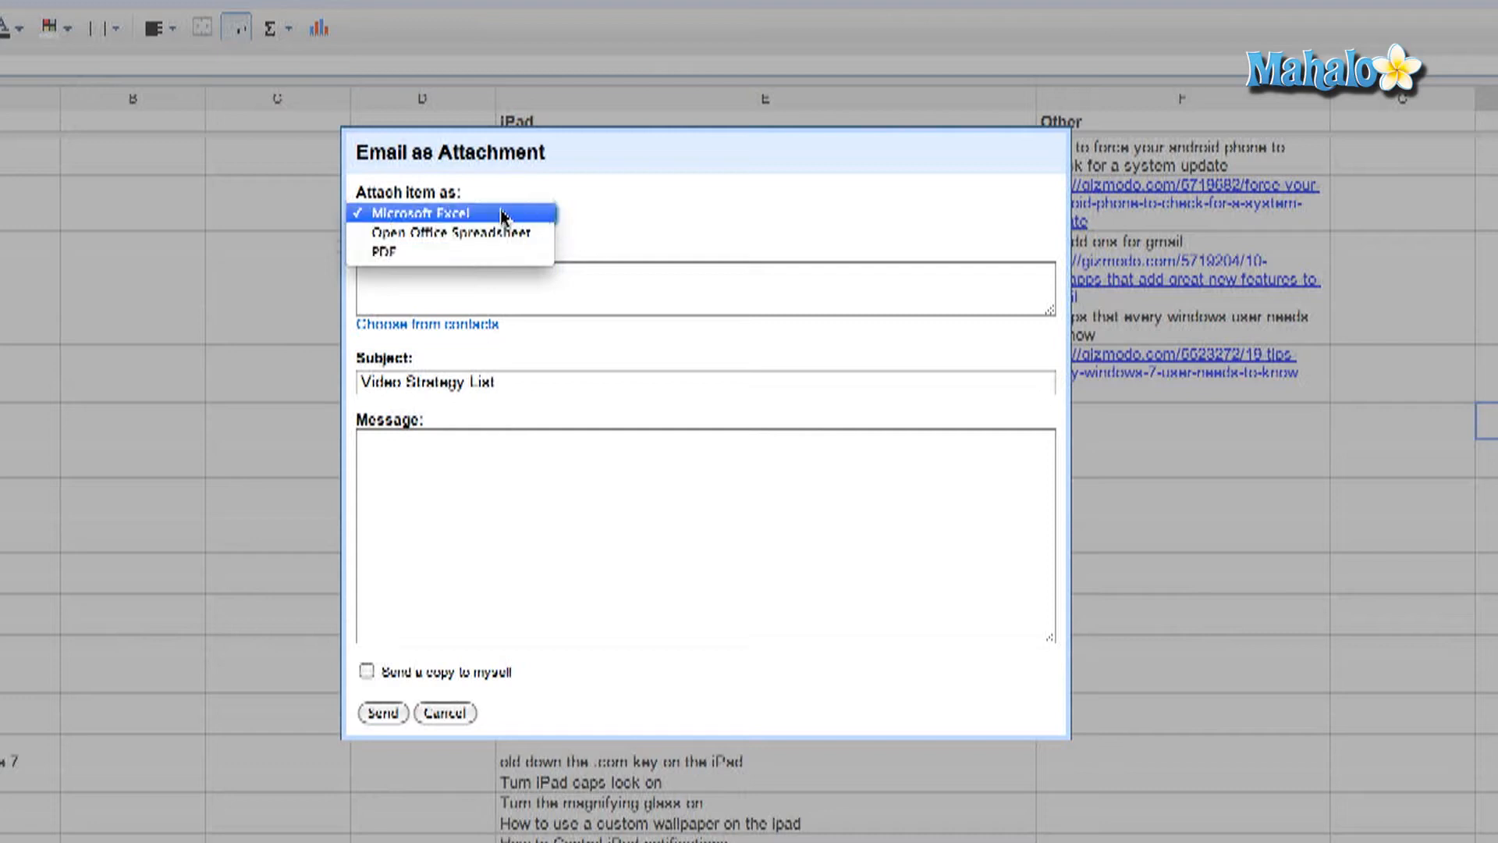
pyautogui.click(449, 212)
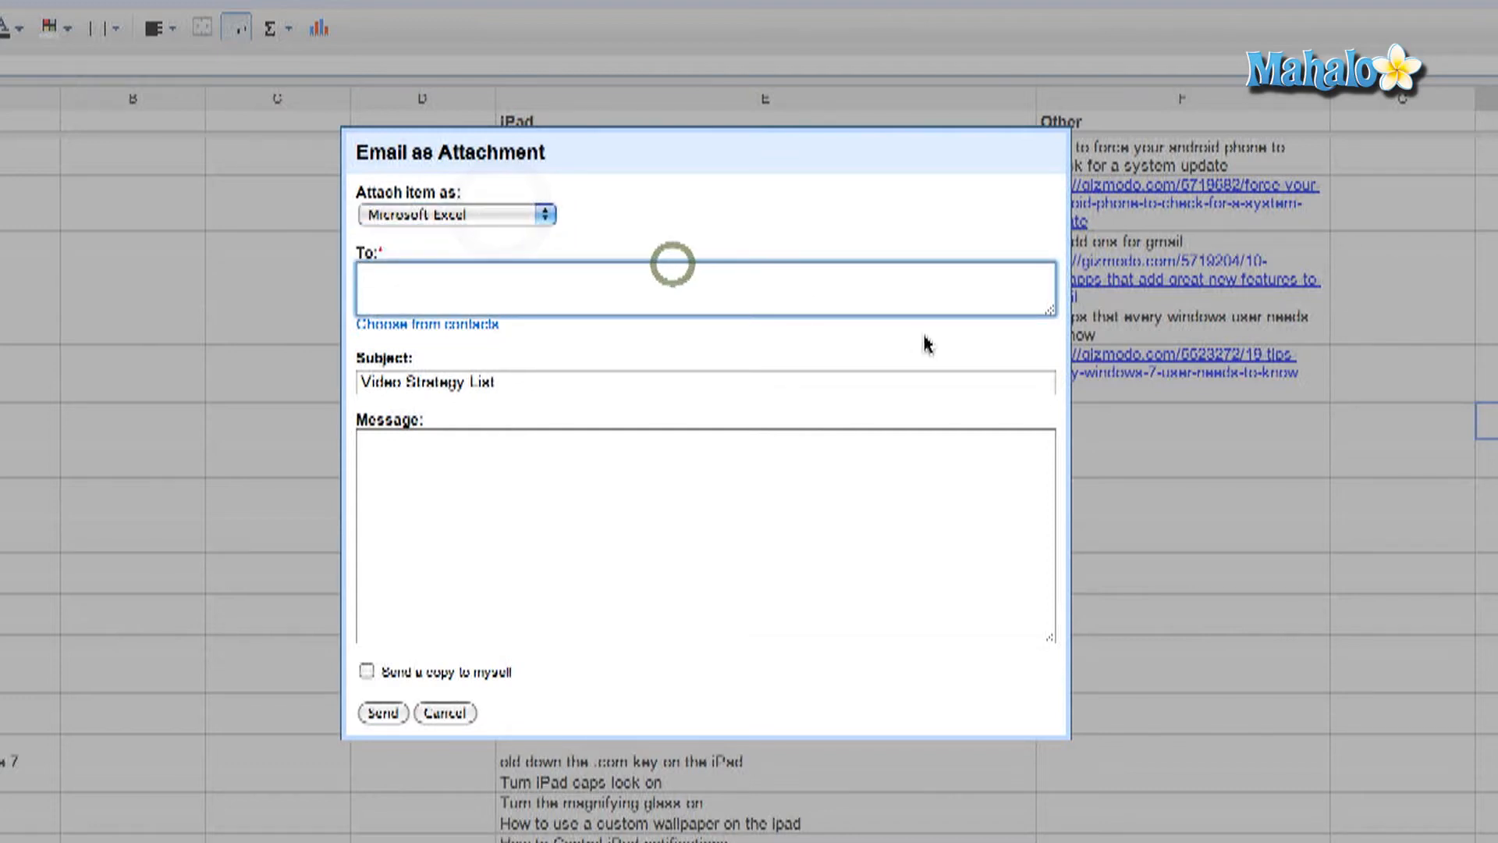
pyautogui.moveTo(450, 334)
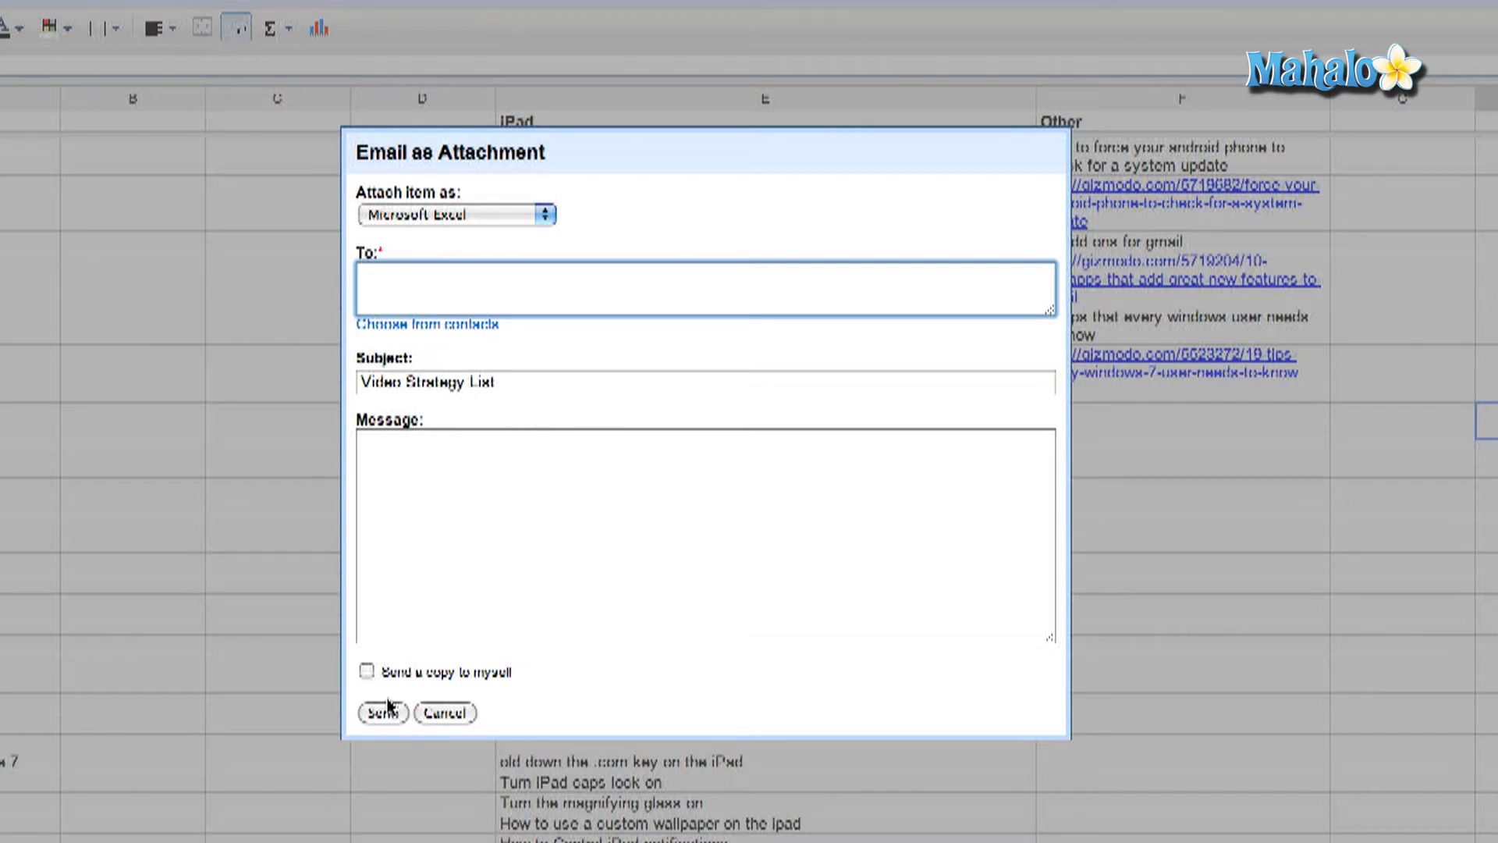
pyautogui.click(365, 671)
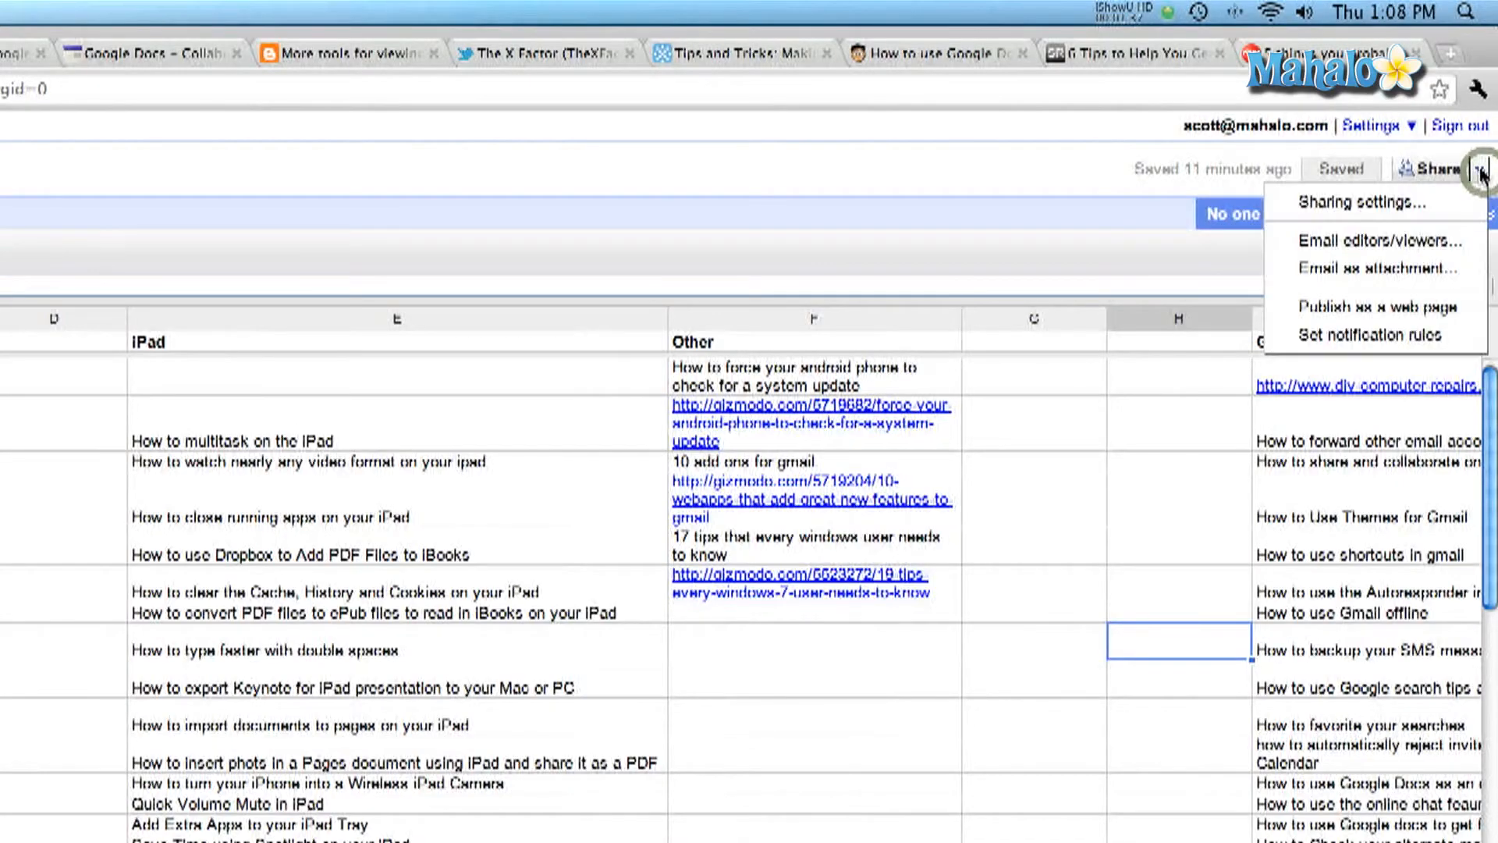
pyautogui.moveTo(1378, 240)
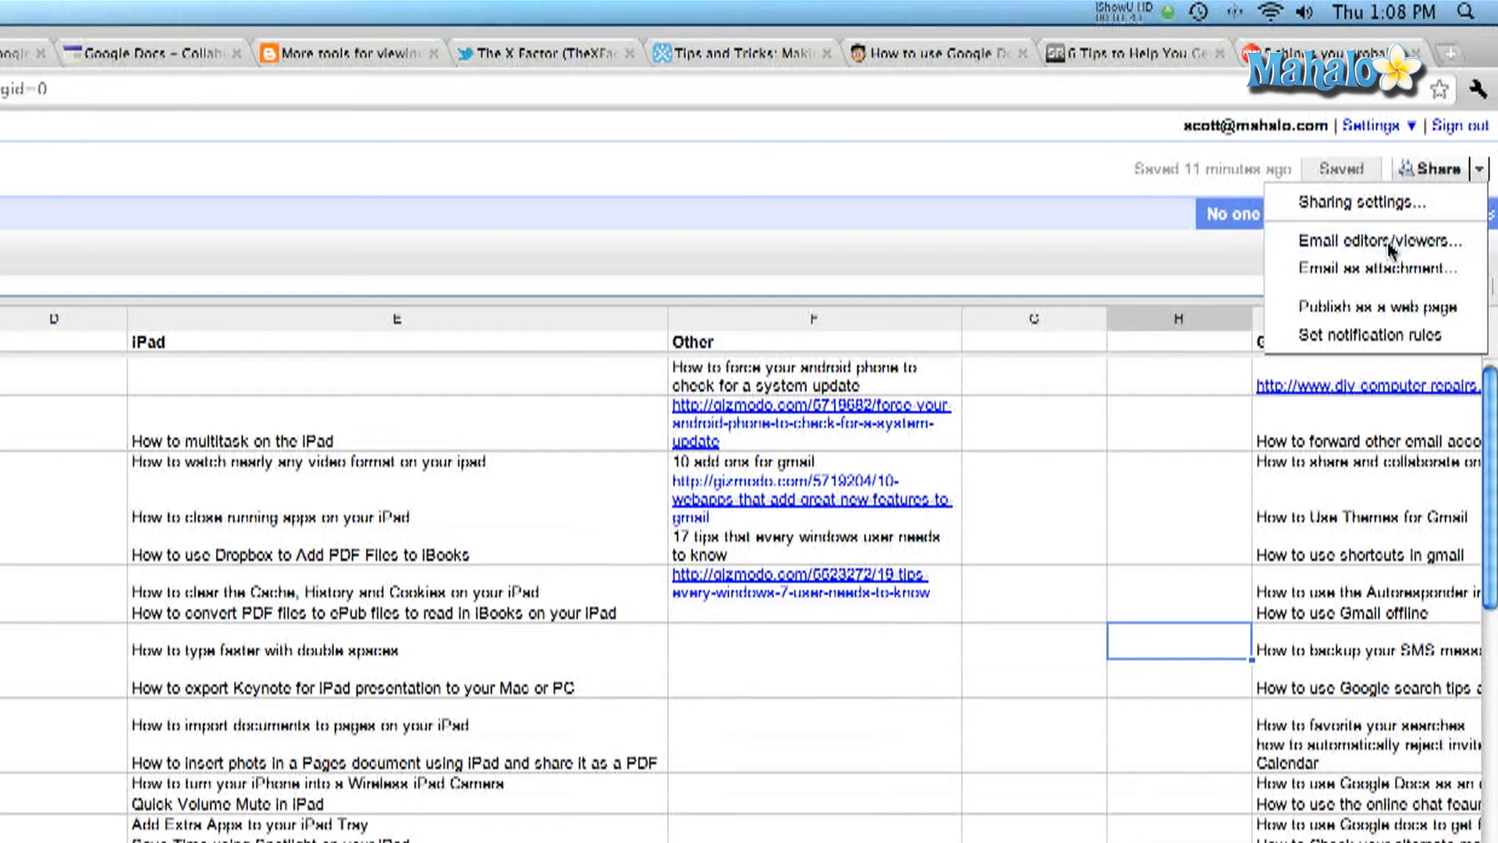
pyautogui.click(1378, 241)
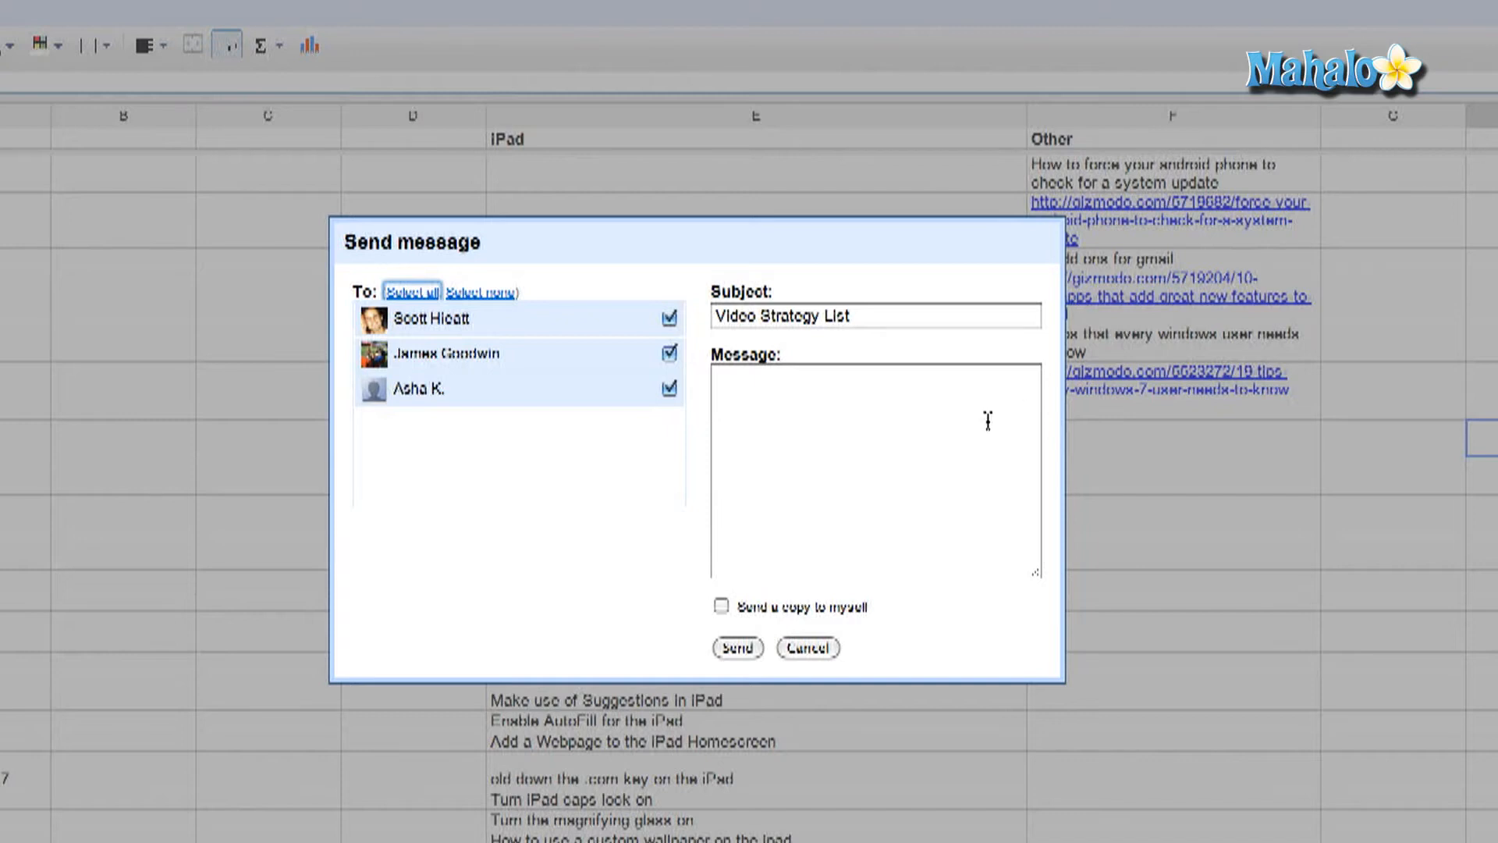
pyautogui.moveTo(540, 372)
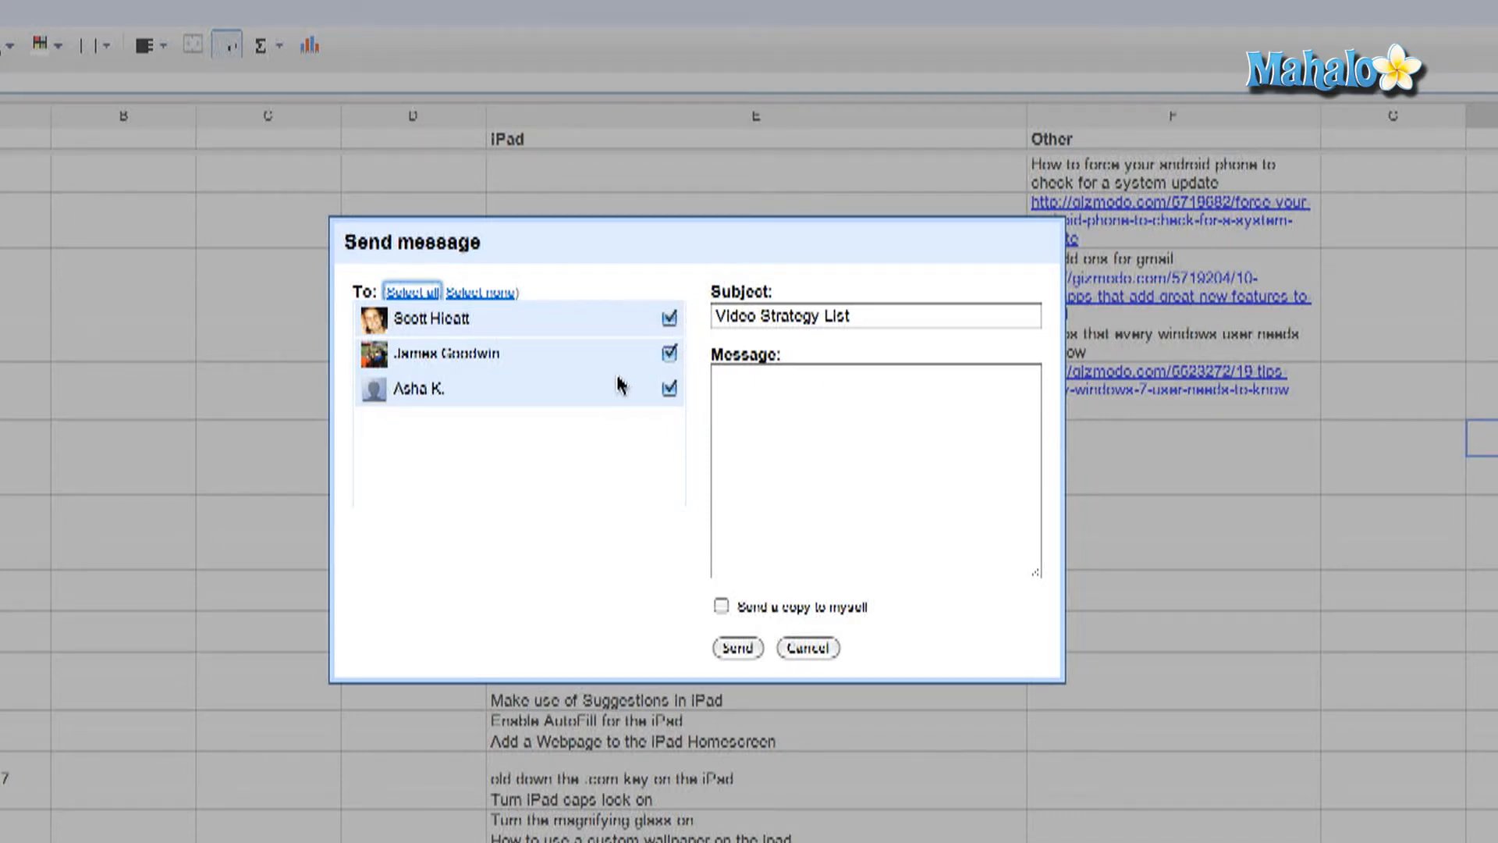
pyautogui.moveTo(696, 612)
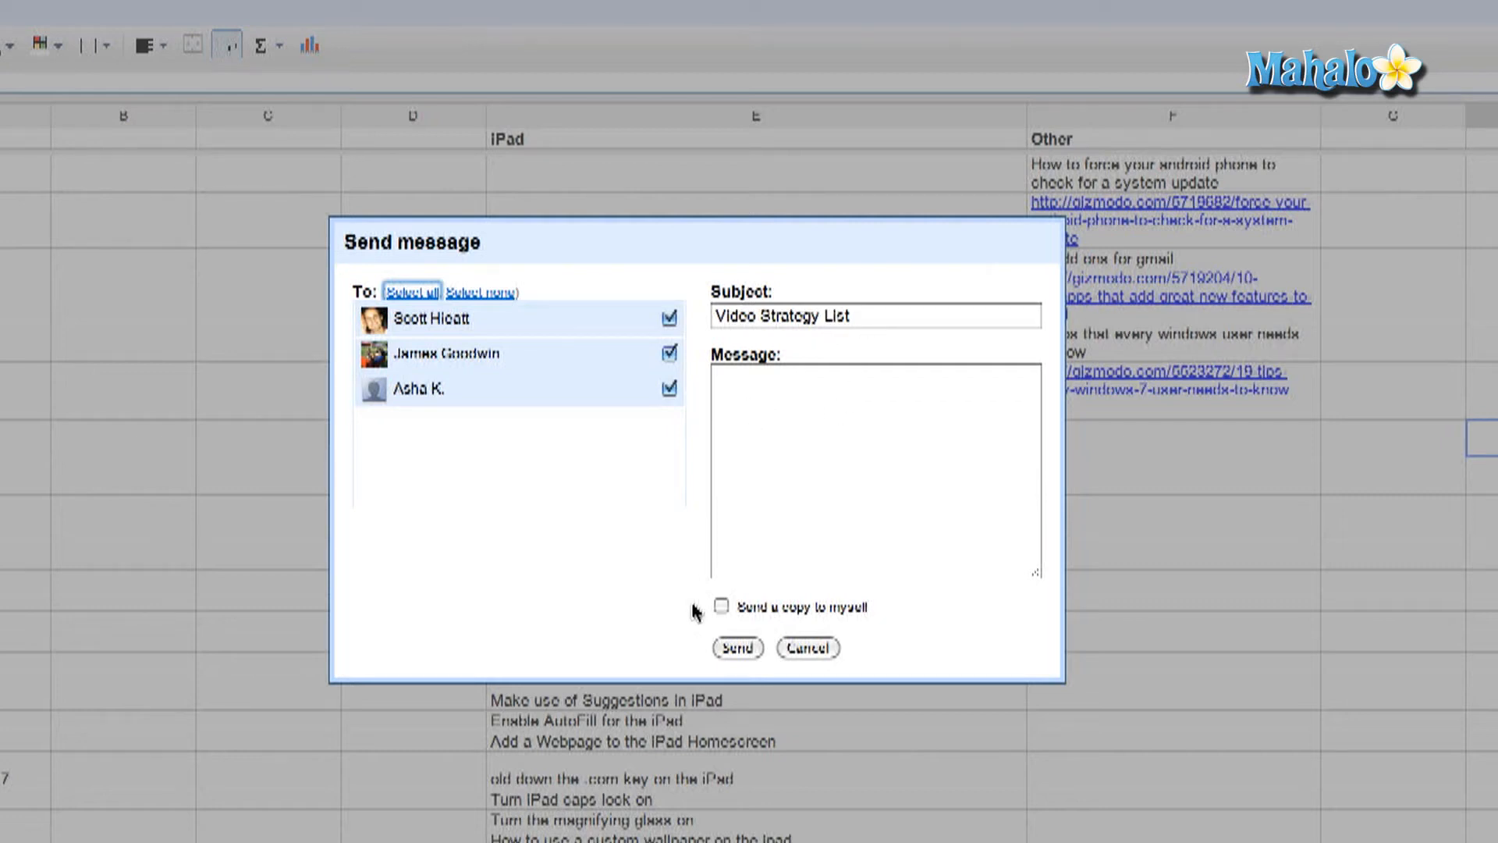
# Check Send a copy to myself in the Send message form
pyautogui.click(721, 606)
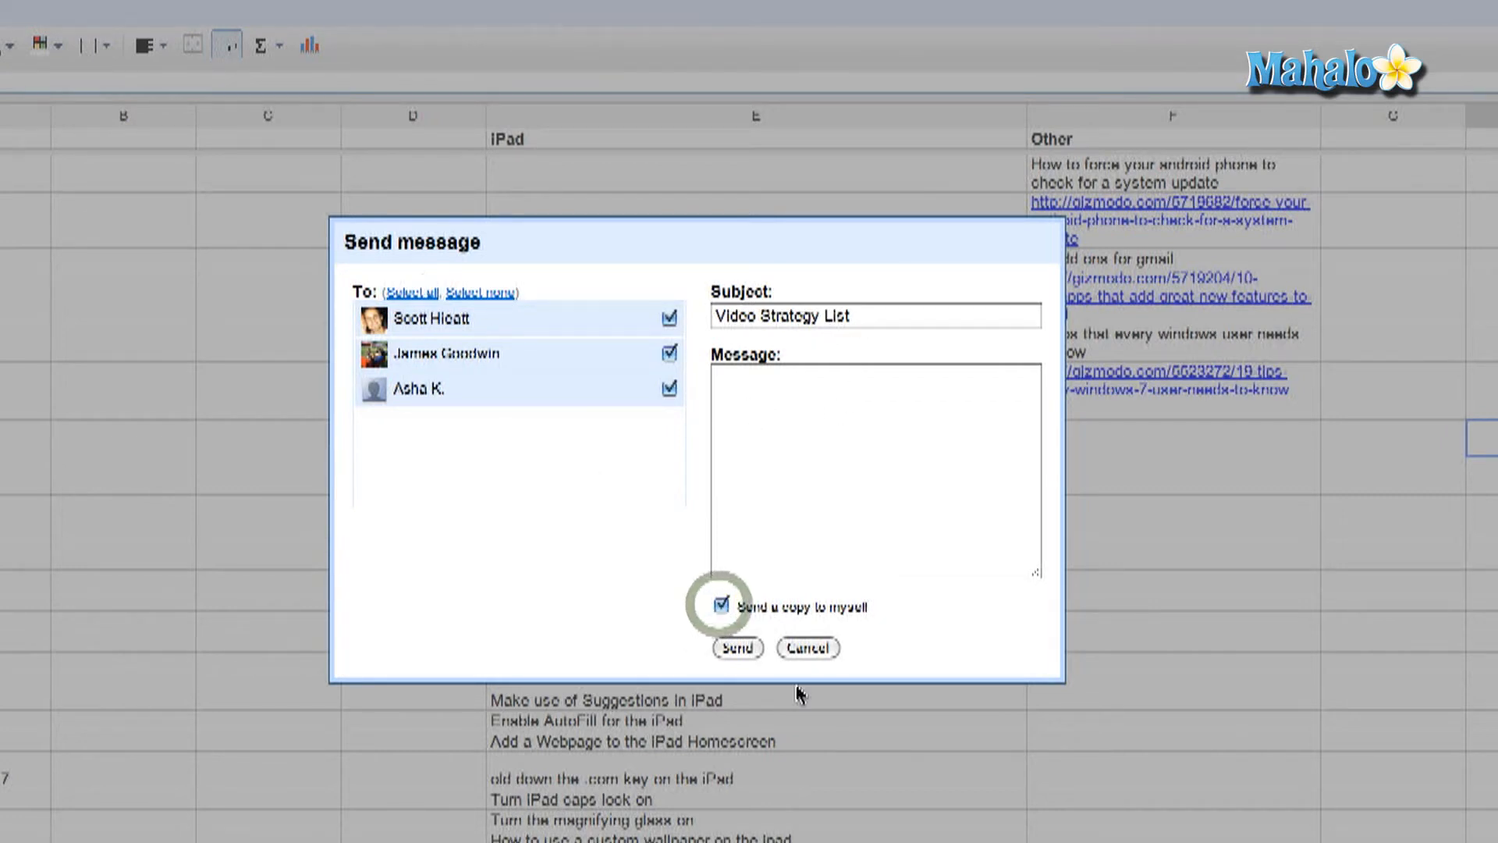